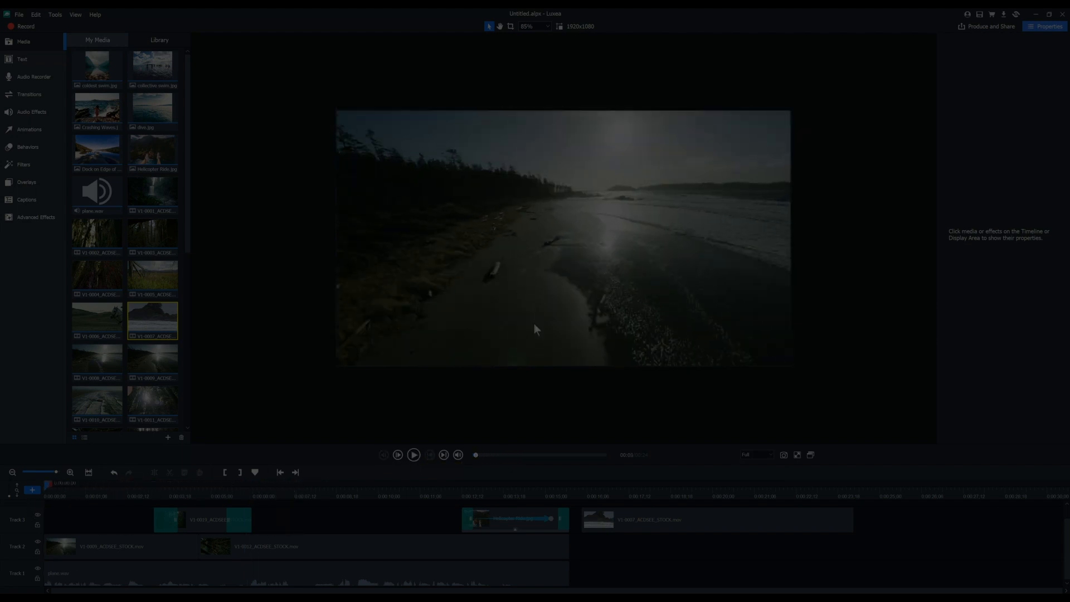
pyautogui.moveTo(323, 440)
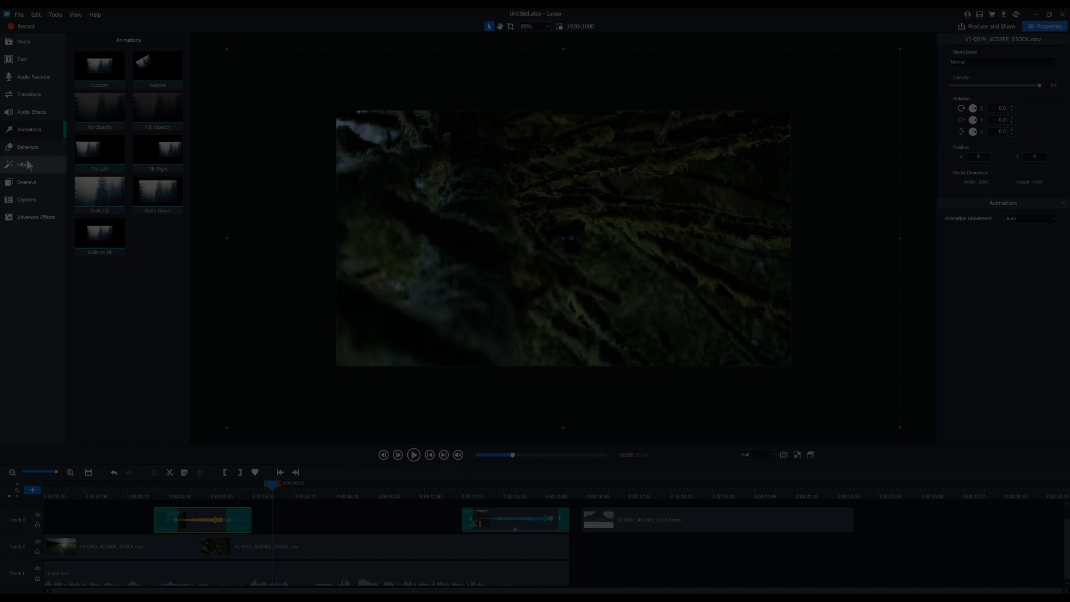
# Step: Apply White Balance to V1-0012_ACDSEE_STOCK.mov, warm temperature to 20, and preview playback
pyautogui.click(24, 165)
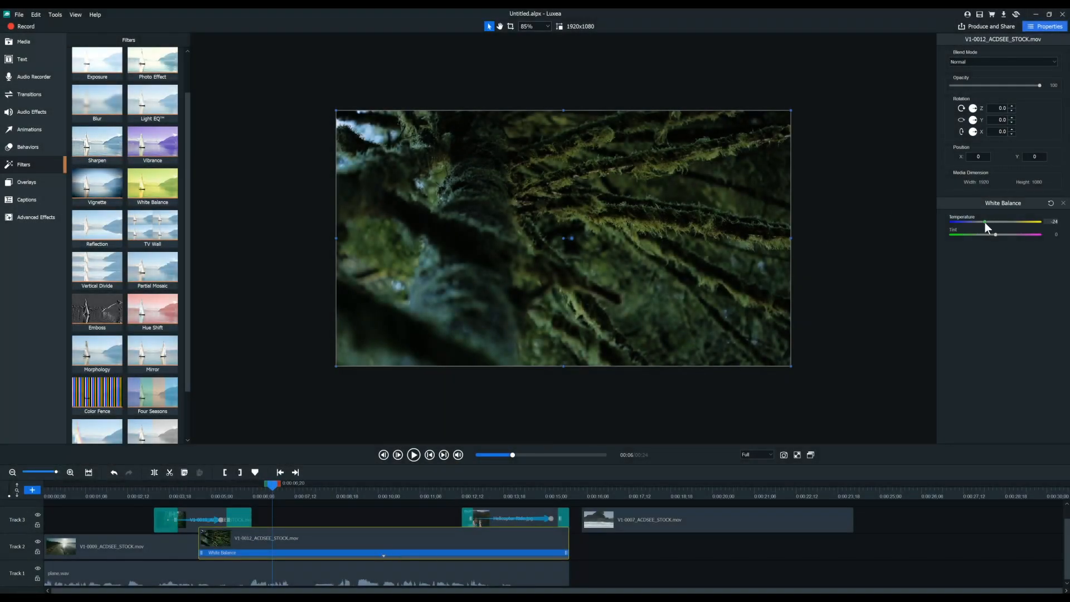
pyautogui.moveTo(985, 222); pyautogui.dragTo(998, 222)
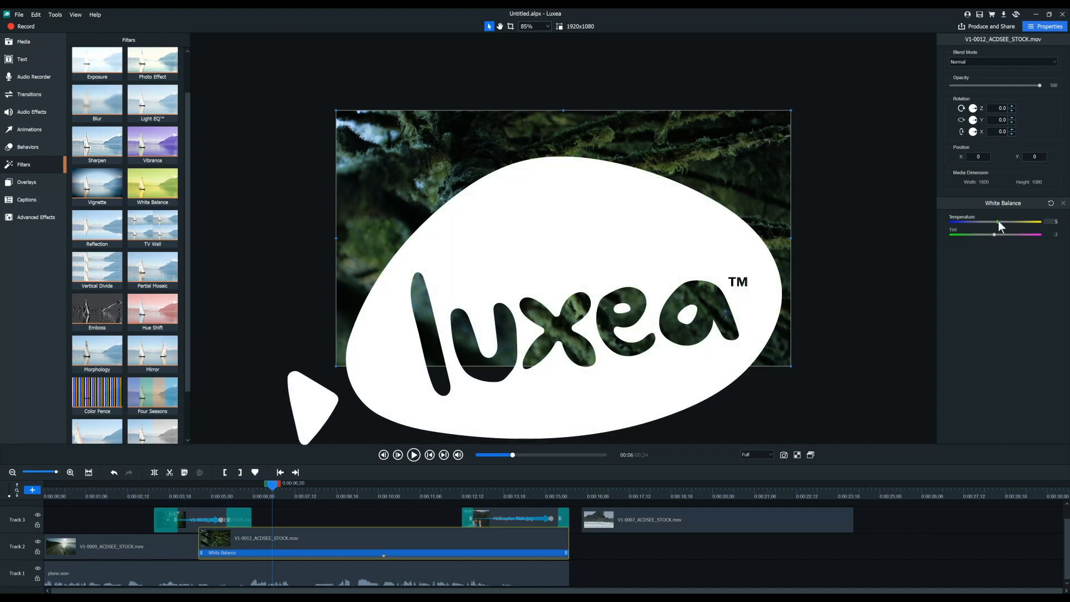
pyautogui.moveTo(997, 223); pyautogui.dragTo(1004, 223)
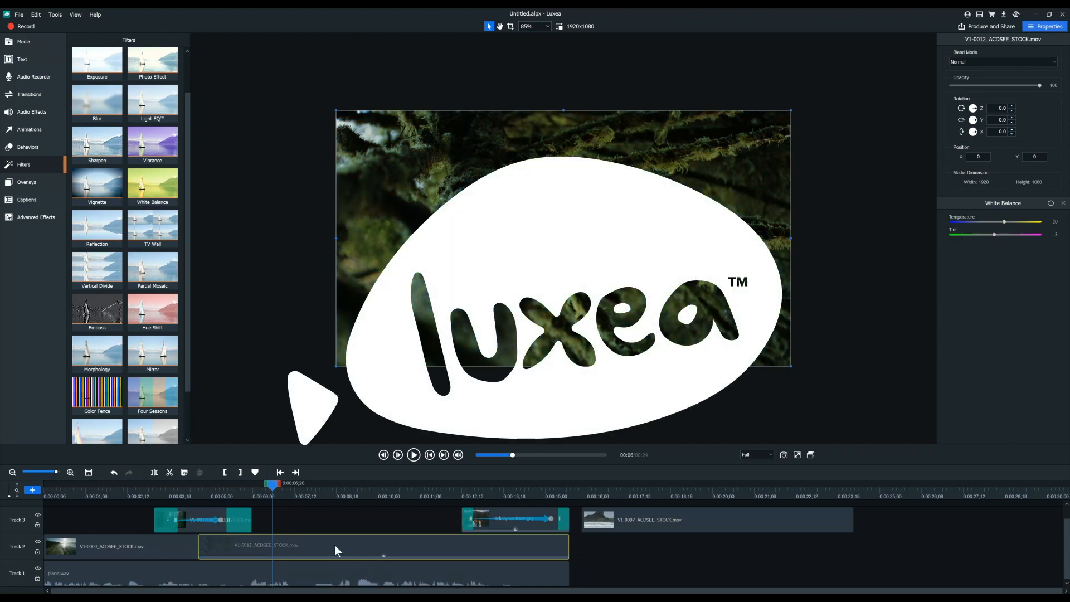
pyautogui.click(412, 455)
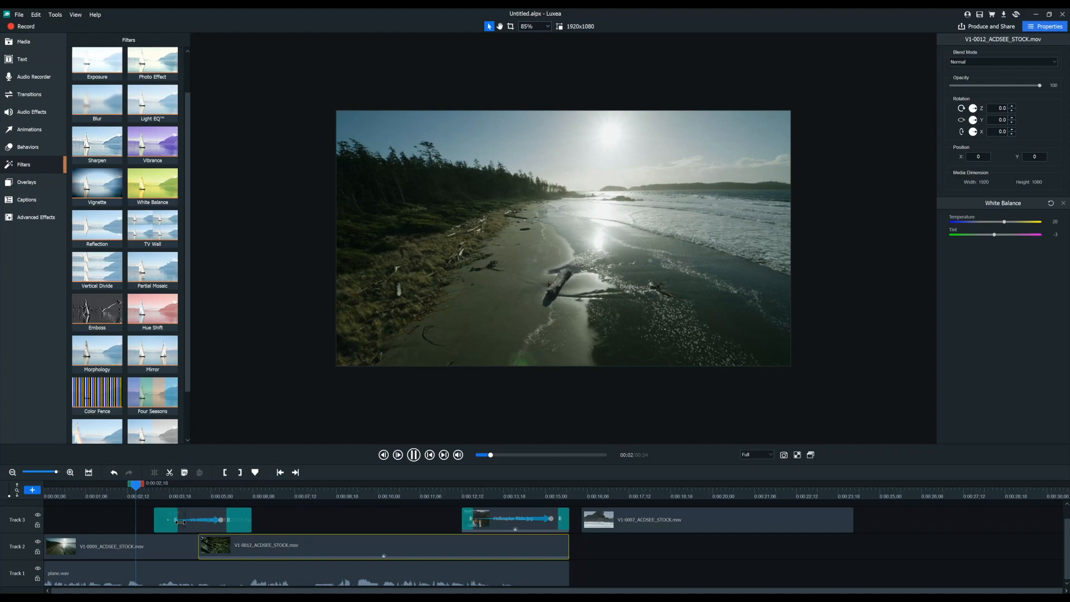
pyautogui.click(214, 483)
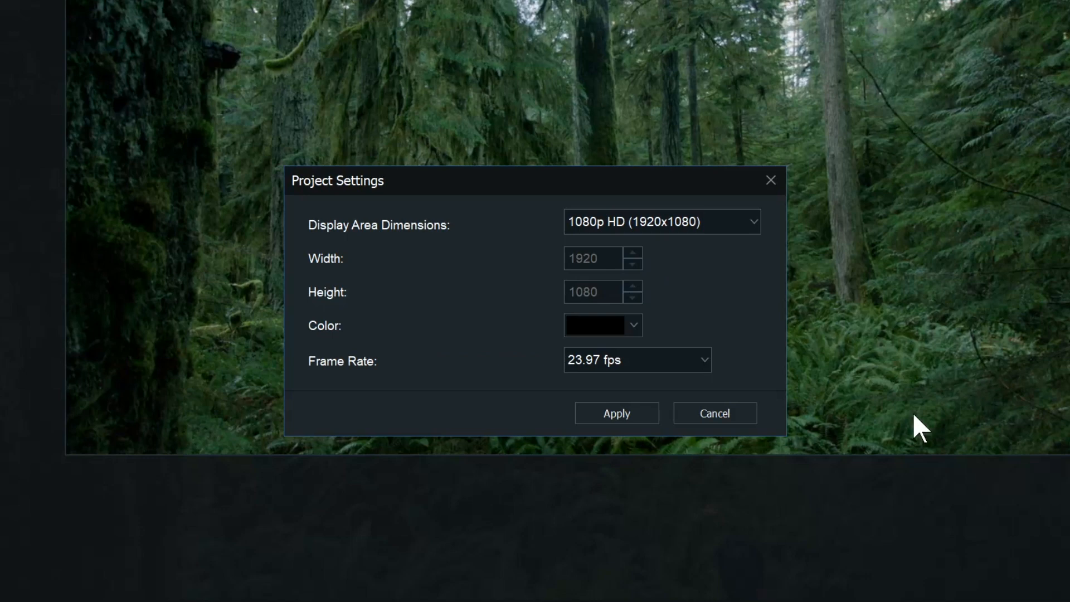
pyautogui.click(636, 360)
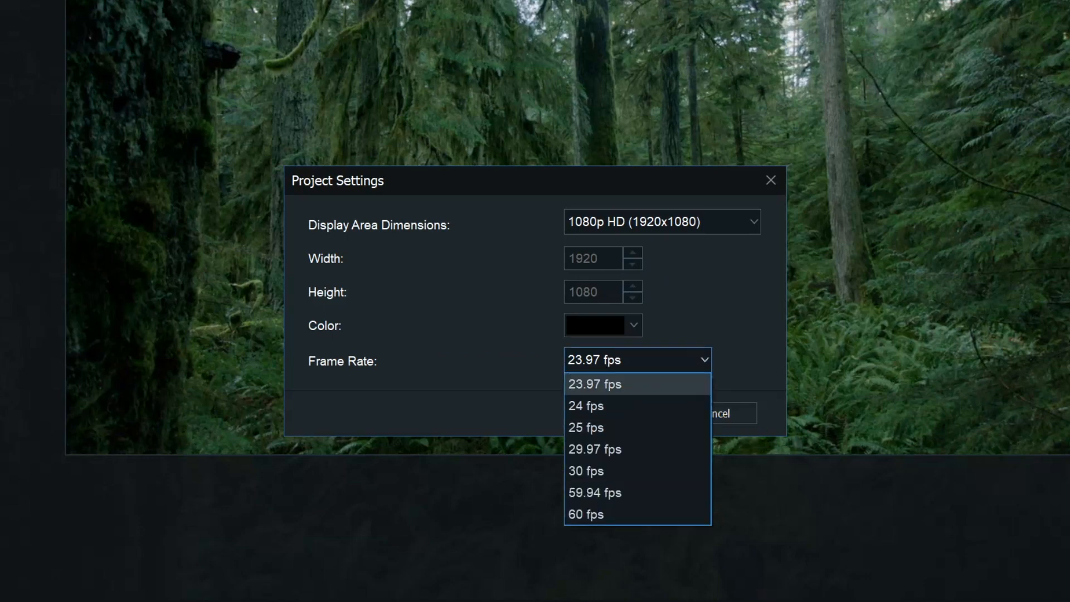
pyautogui.moveTo(673, 451)
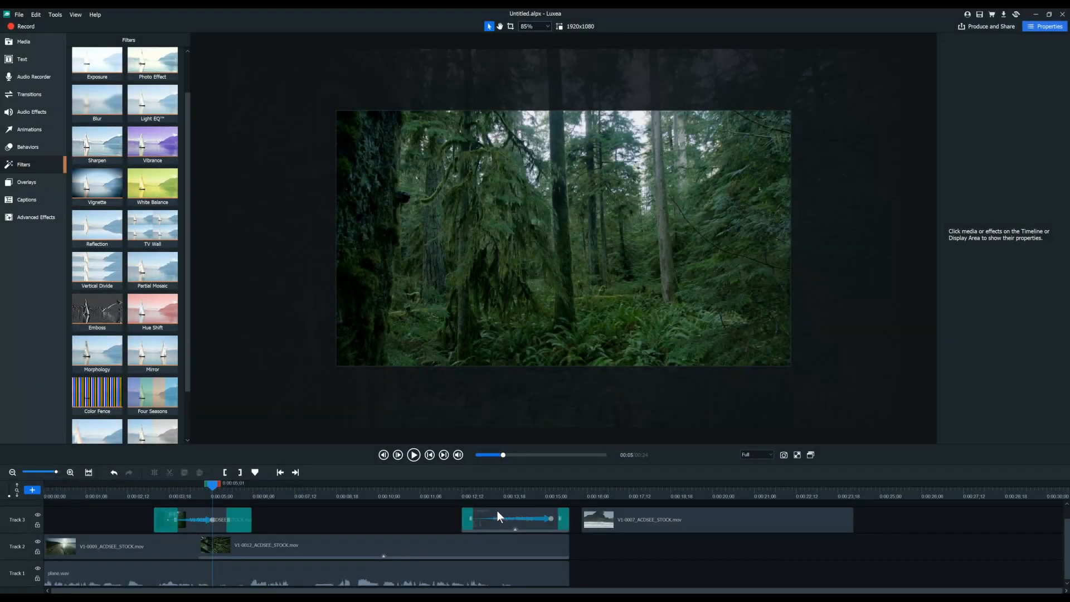
# Step: Set a shorter duration for Helicopter Ride.jpg with Ripple edit so the next clip closes the gap
pyautogui.rightClick(515, 520)
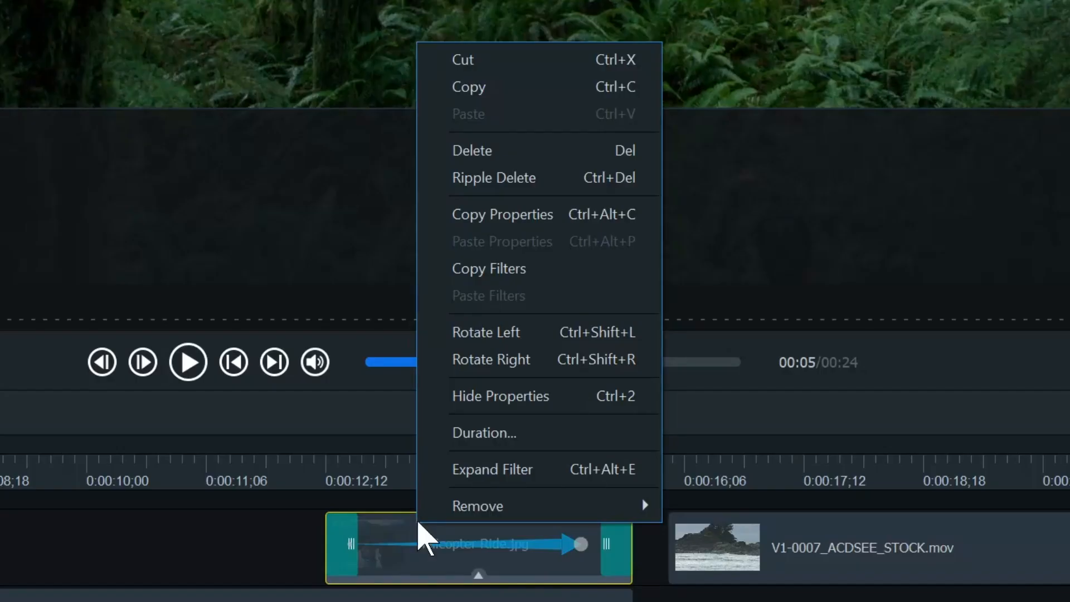
pyautogui.click(485, 432)
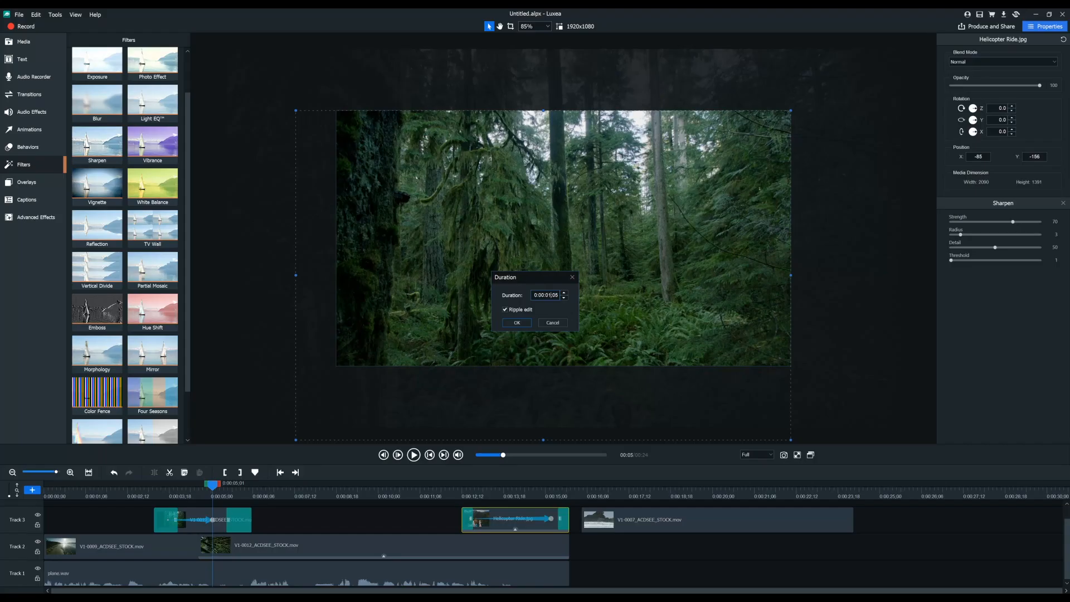
pyautogui.click(516, 323)
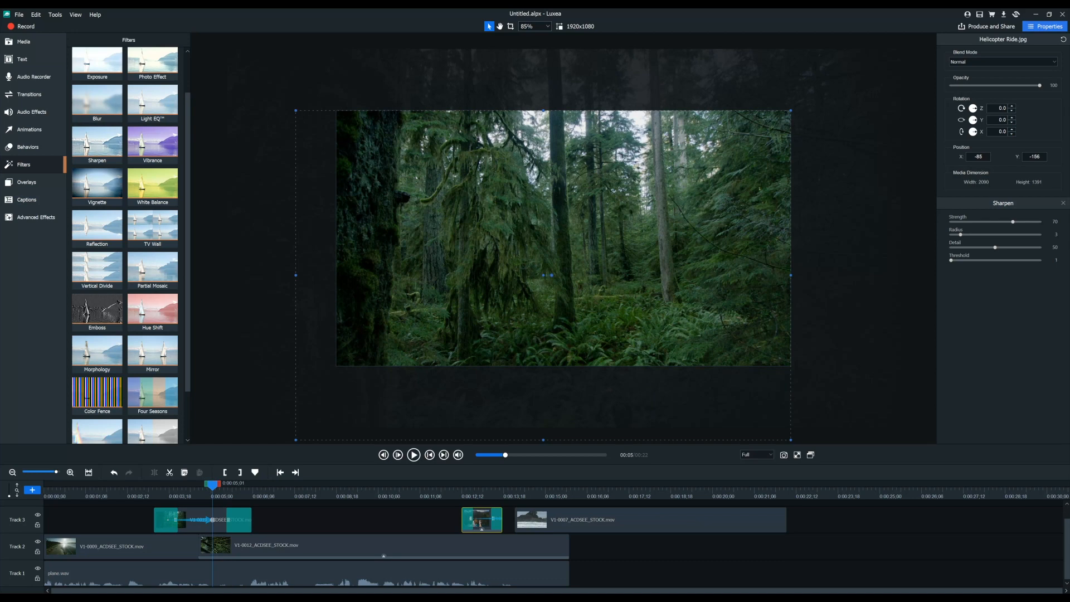
pyautogui.moveTo(568, 305)
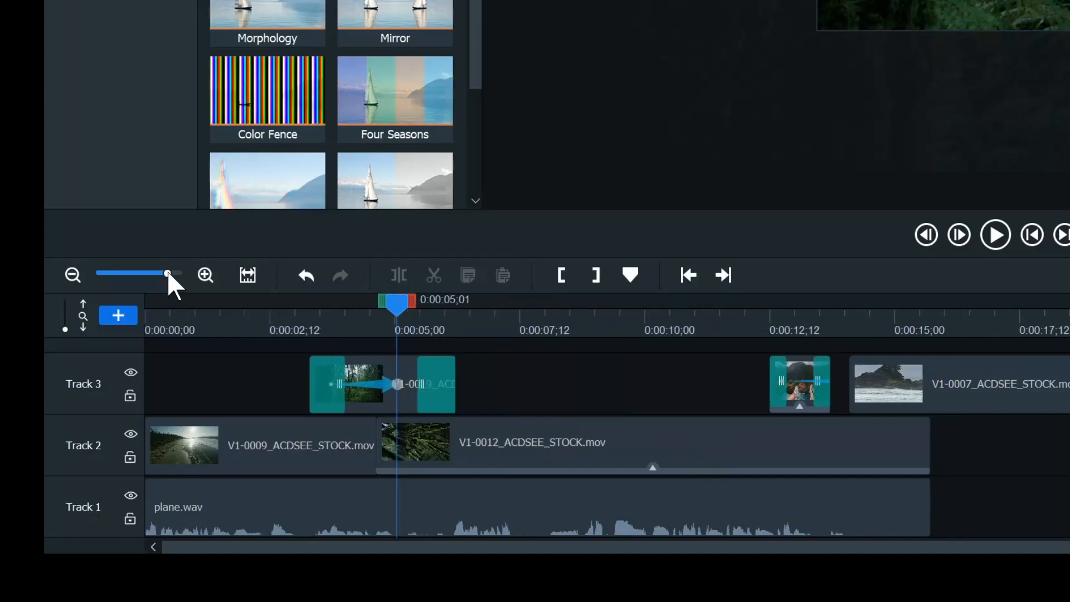
# Step: Zoom the timeline in with the zoom slider for a closer clip view
pyautogui.moveTo(167, 274); pyautogui.dragTo(125, 275)
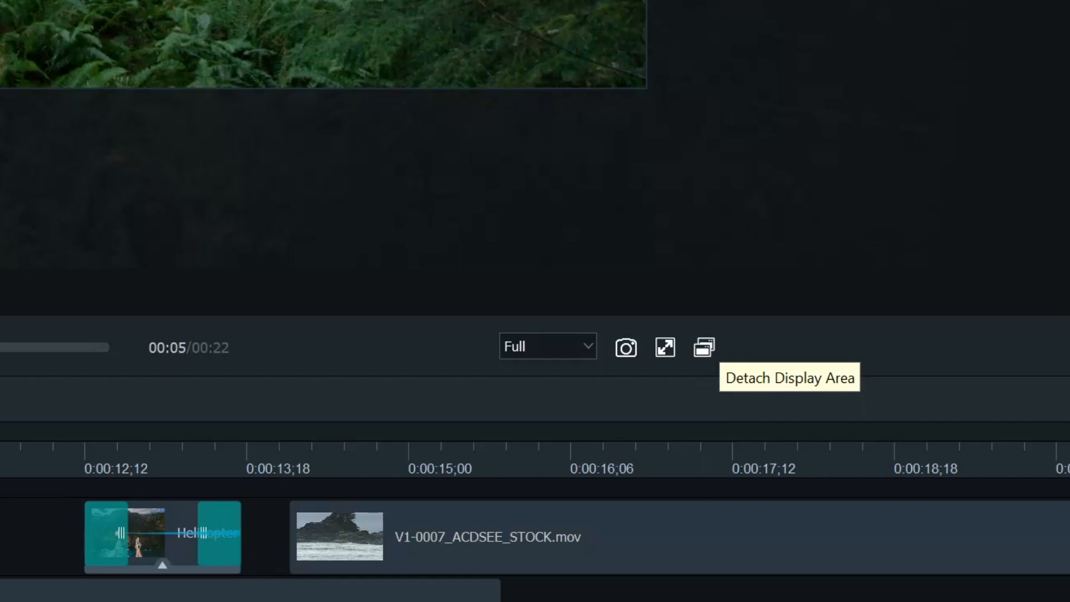
# Step: Detach the preview display area into its own window
pyautogui.click(703, 348)
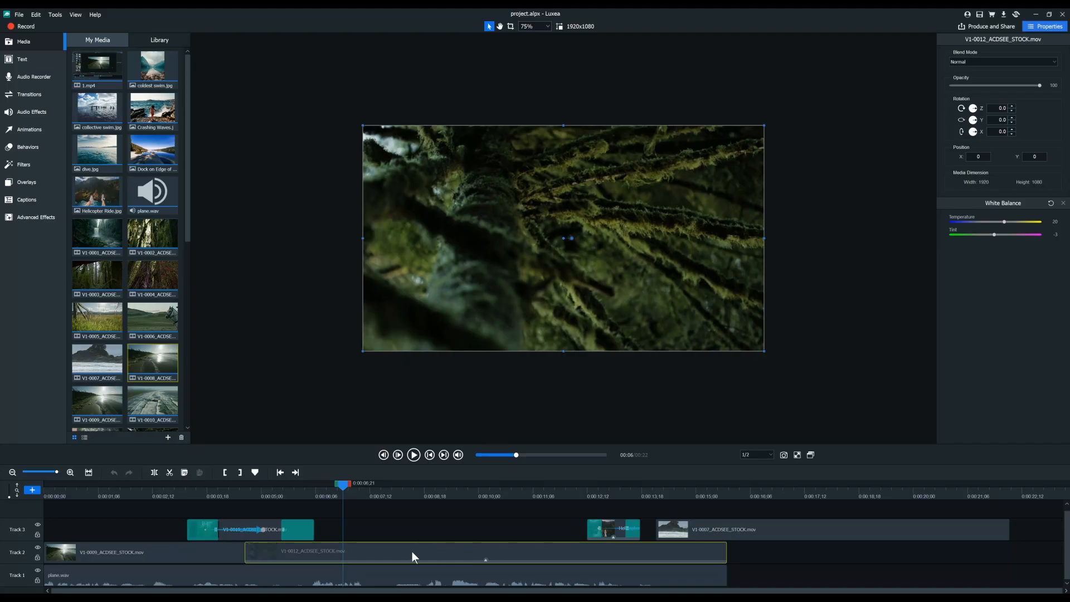
# Step: Add a Photo Effect filter to V1-0012_ACDSEE_STOCK.mov beside White Balance, tinting it purple
pyautogui.rightClick(412, 556)
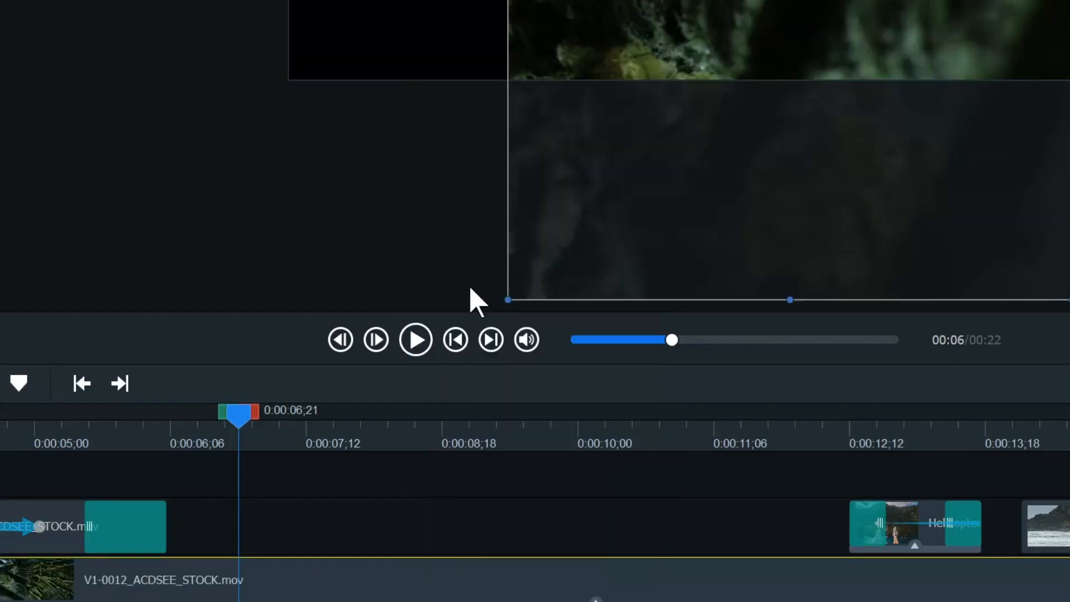
pyautogui.rightClick(476, 303)
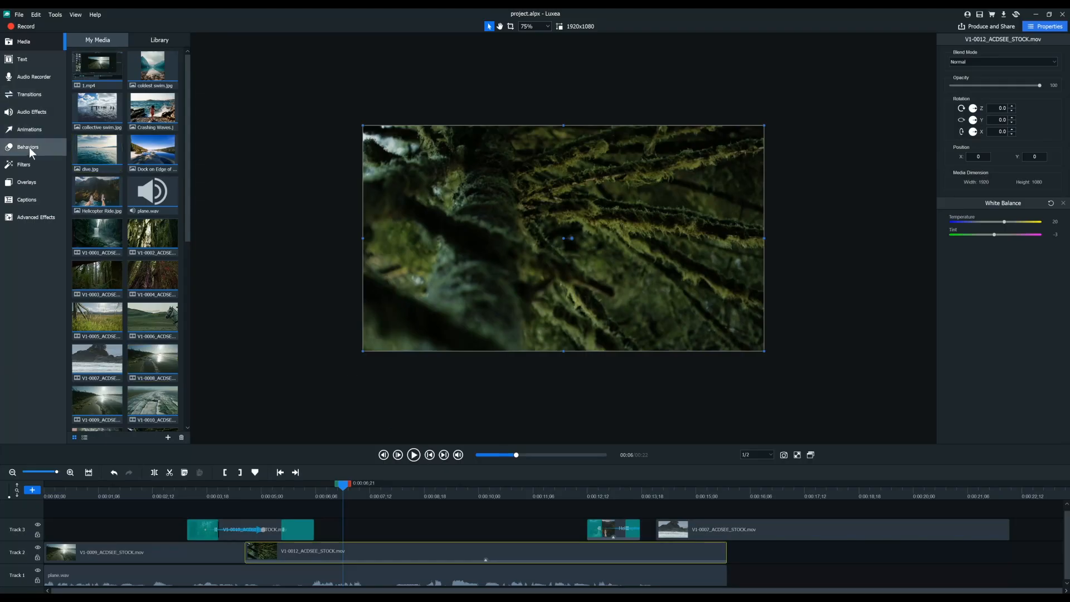
pyautogui.click(23, 165)
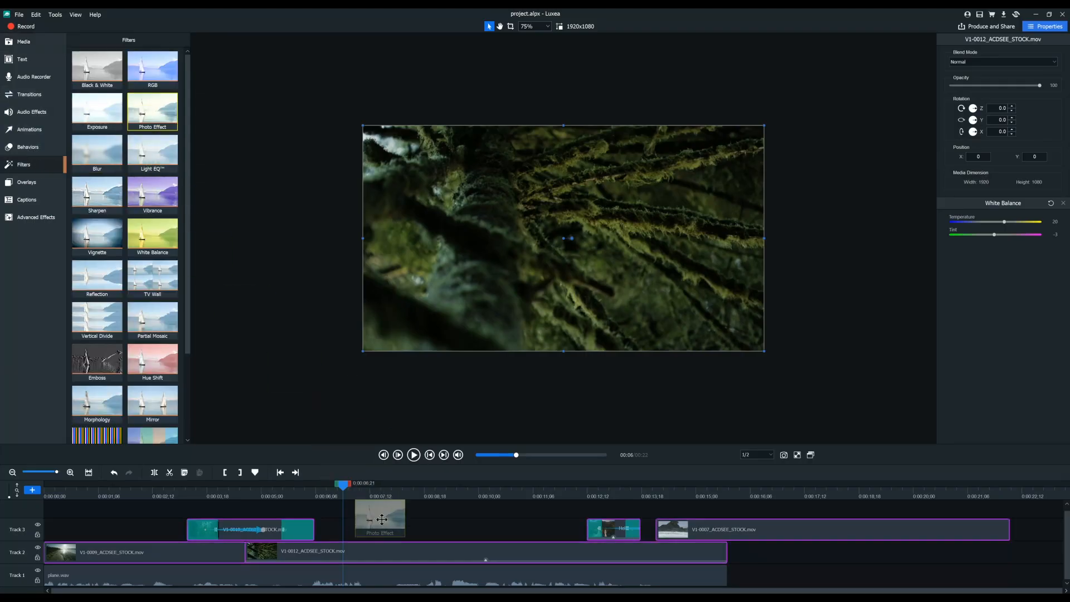
pyautogui.rightClick(485, 552)
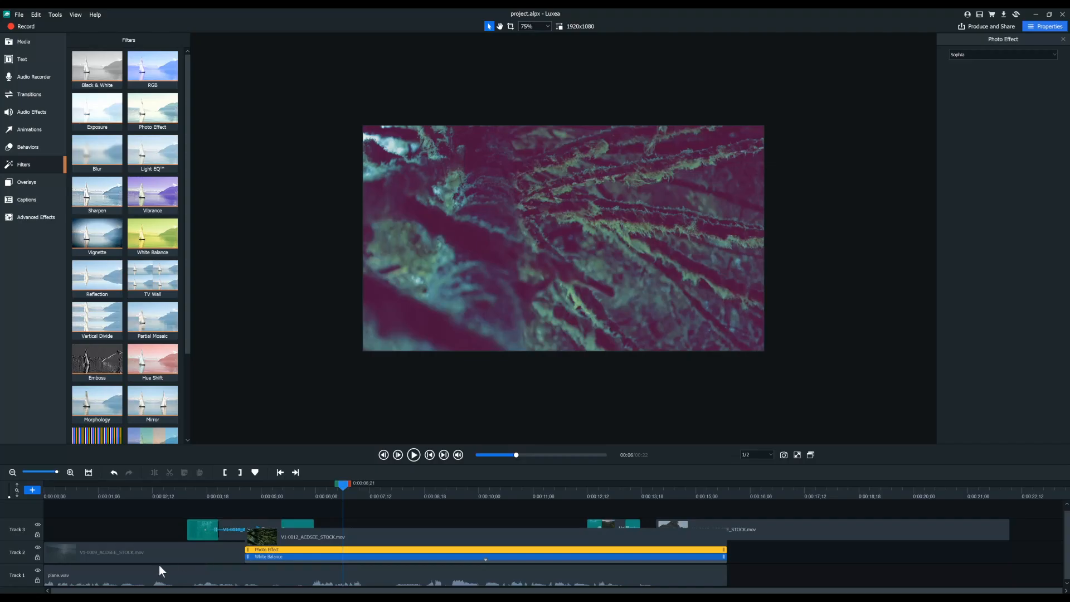
pyautogui.rightClick(136, 552)
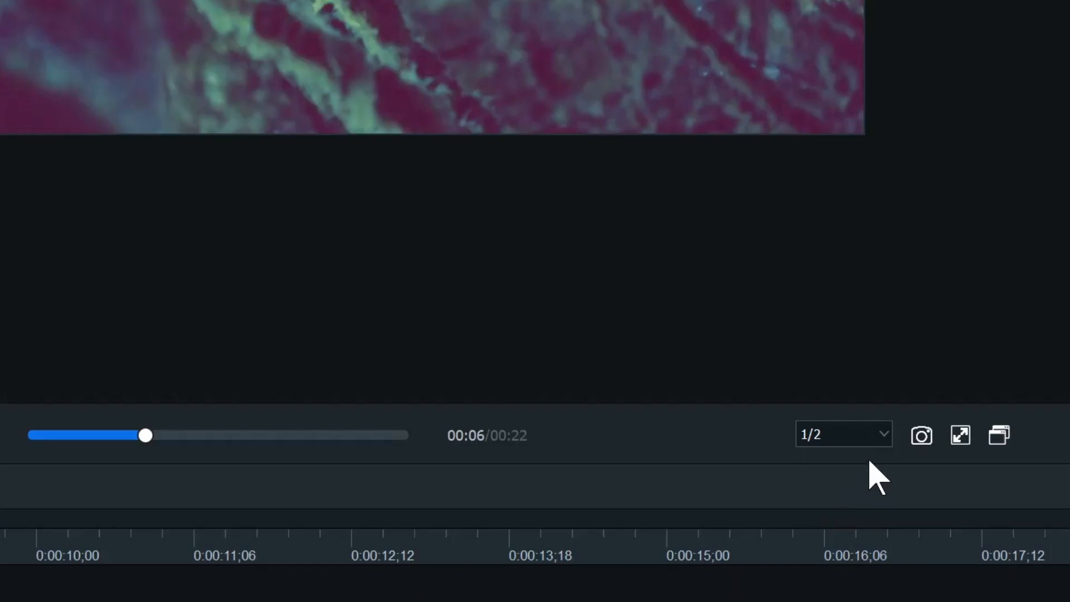
# Step: Drop preview quality from 1/2 to 1/4, then to 1/8 resolution
pyautogui.click(844, 434)
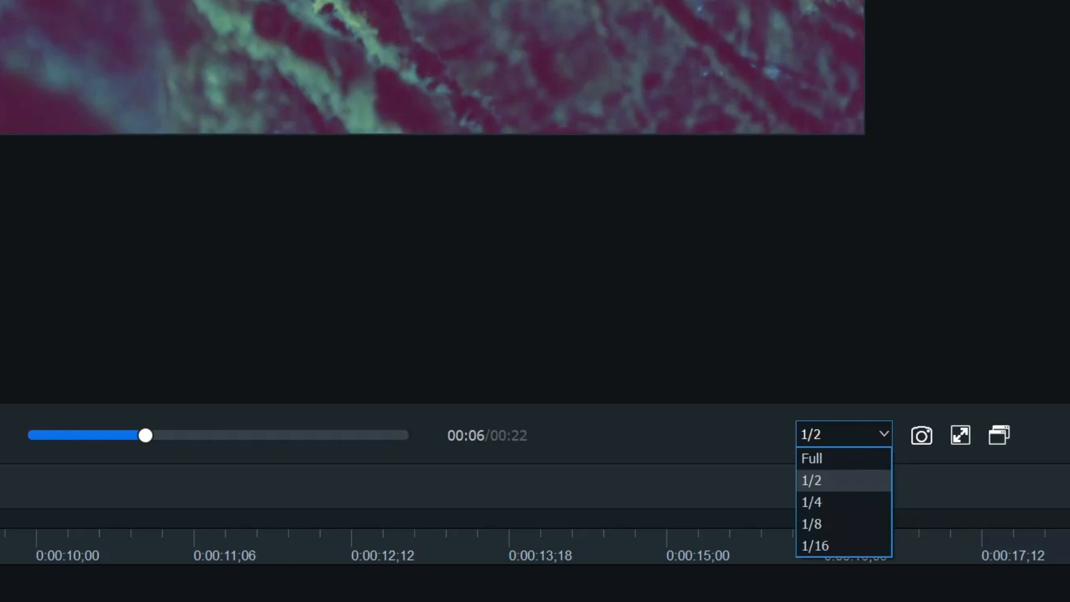
pyautogui.click(811, 501)
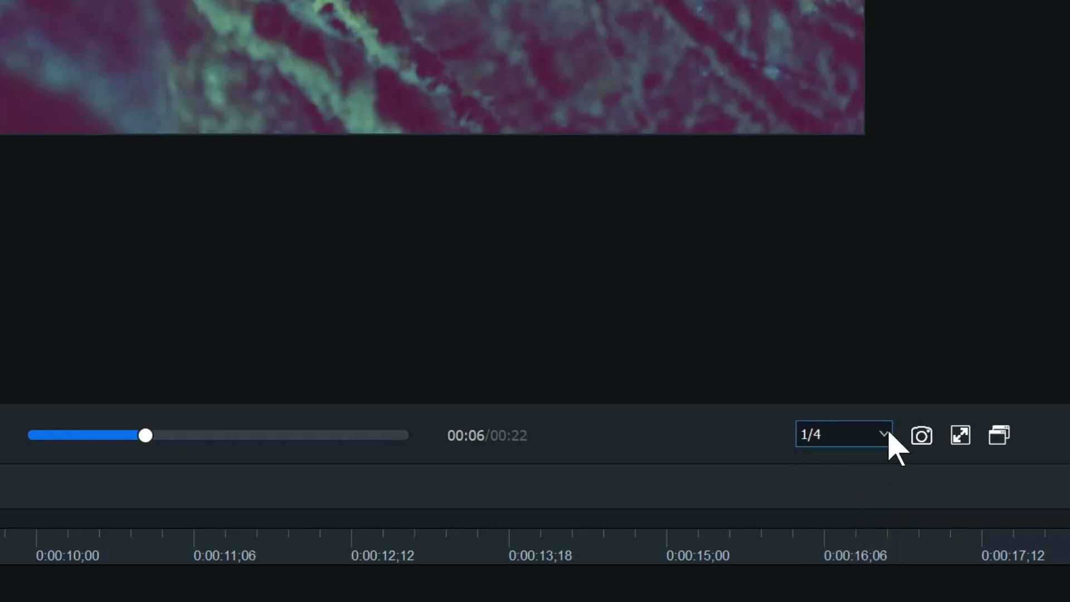
pyautogui.click(842, 435)
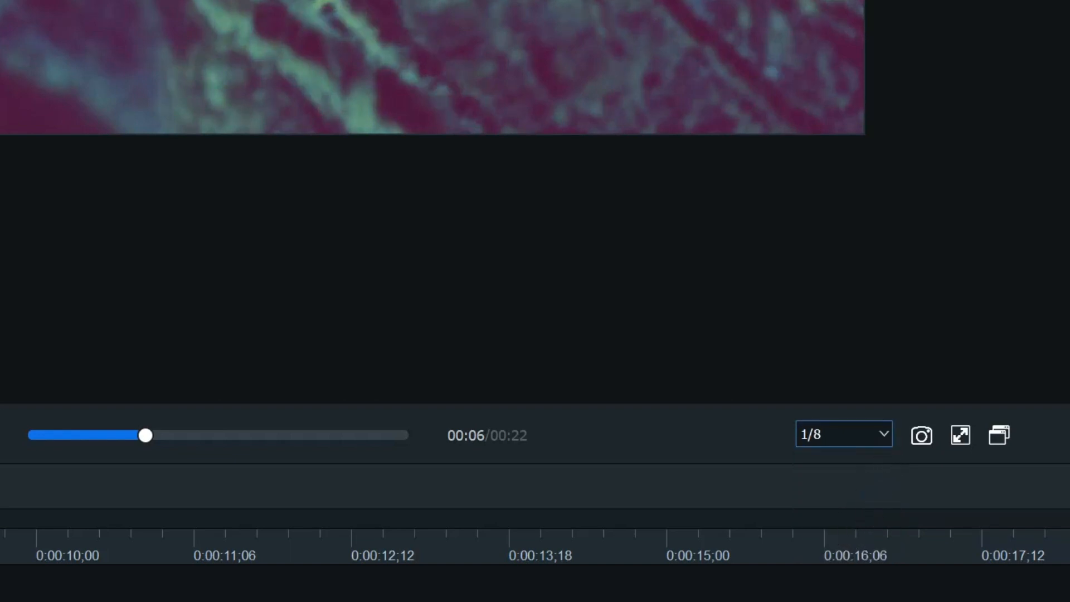
pyautogui.click(844, 435)
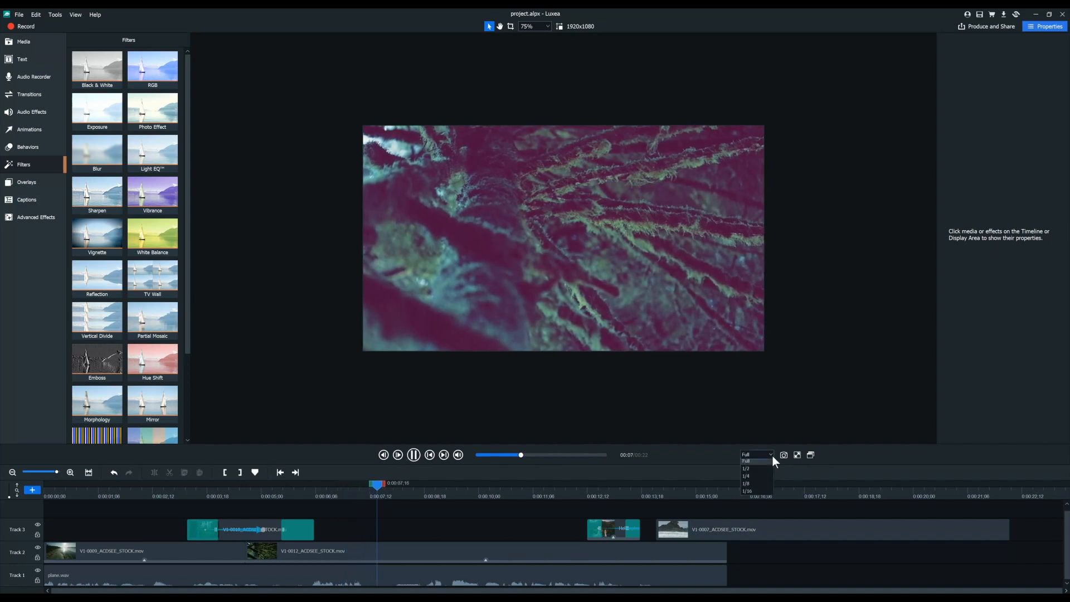
# Step: Raise preview quality back to 1/4 resolution during playback
pyautogui.click(745, 477)
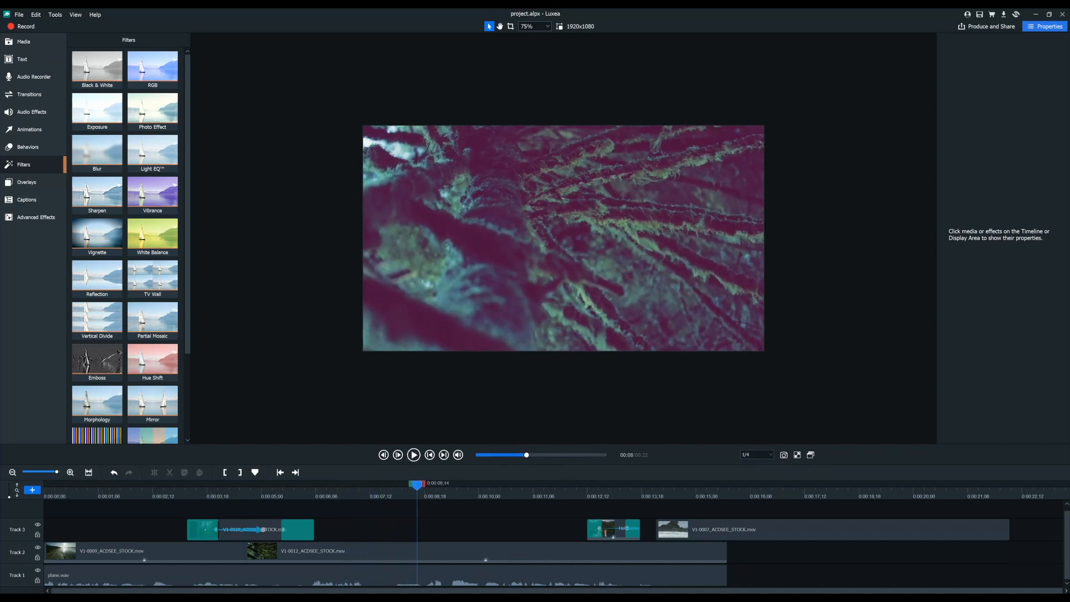